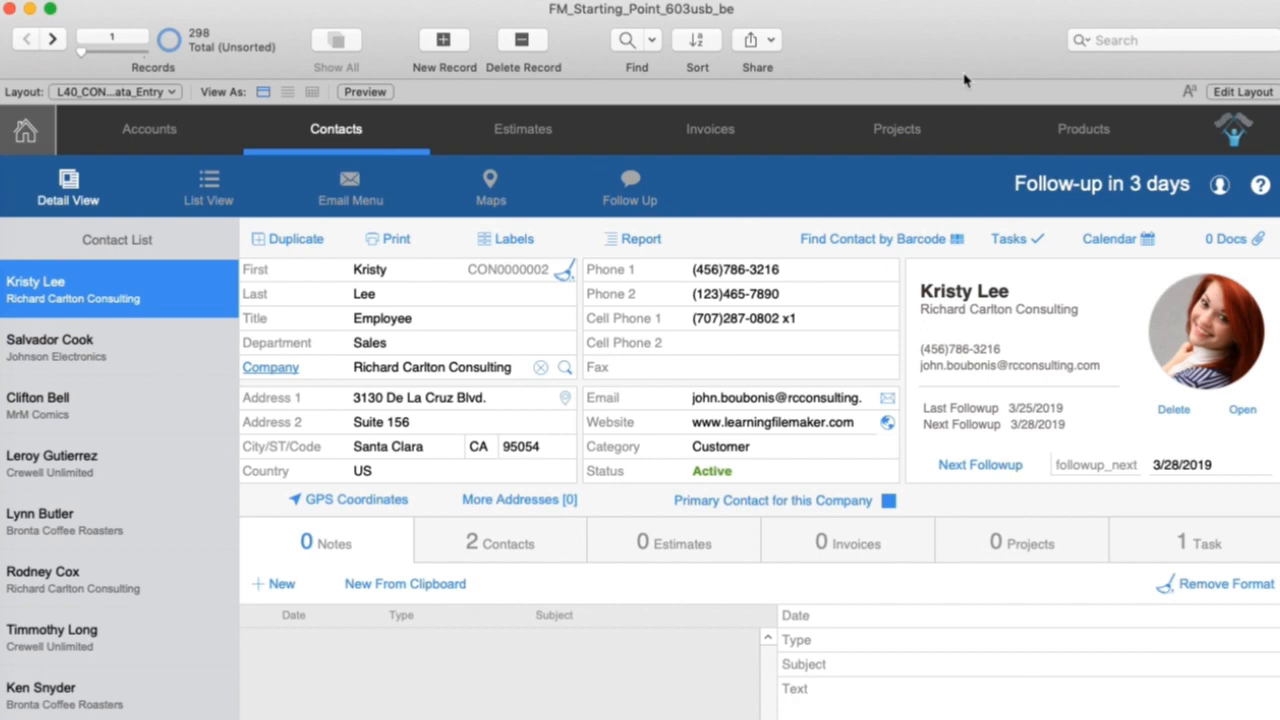
mouse_move(841, 75)
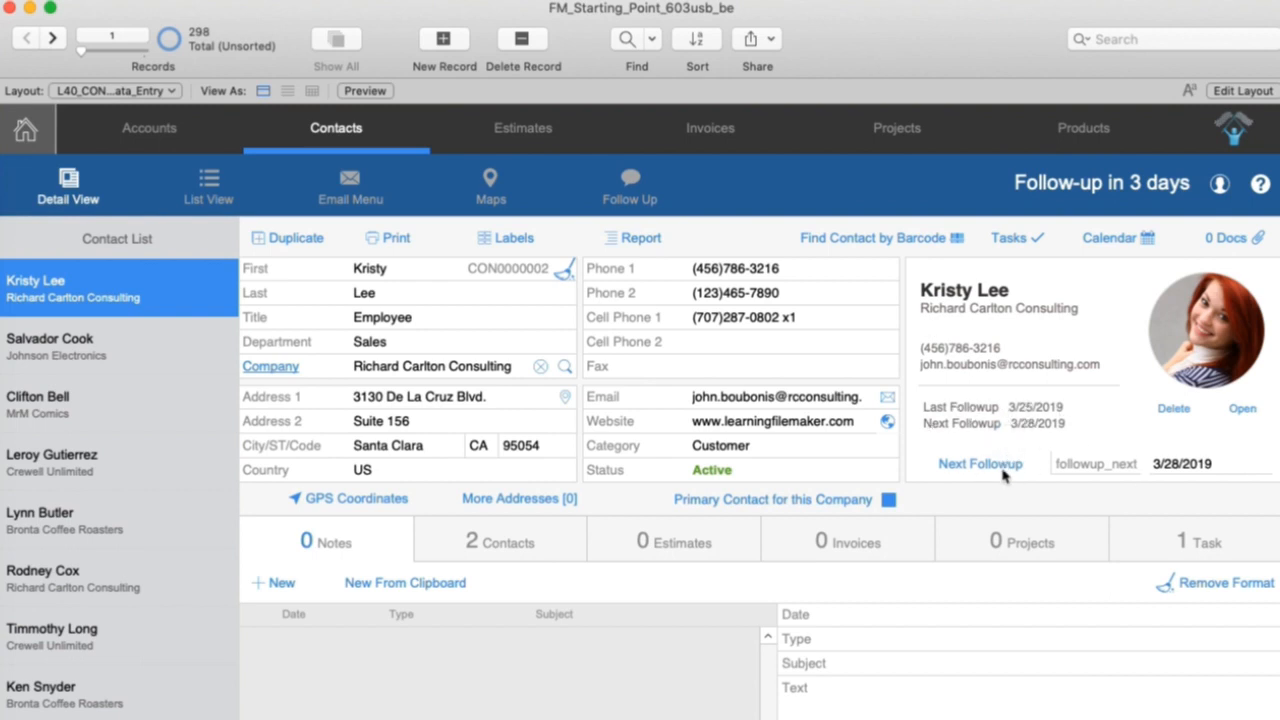
mouse_move(1100, 467)
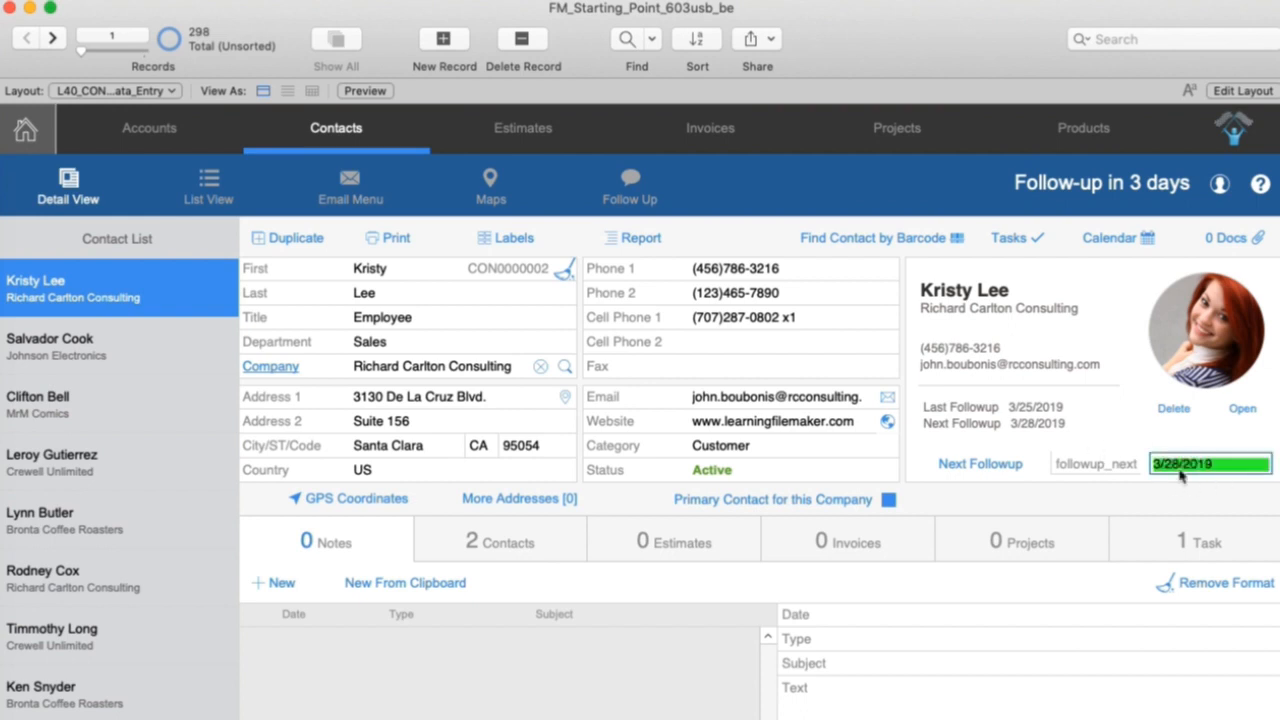
mouse_move(1194, 491)
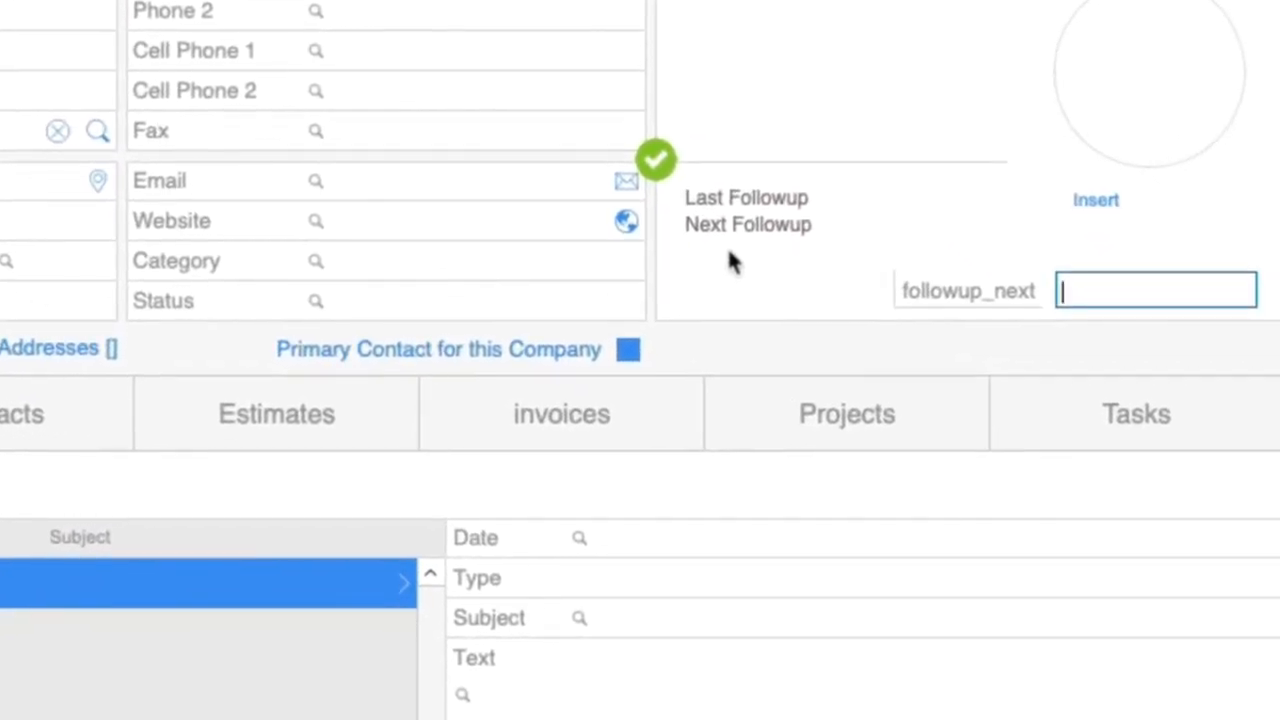
Step: Enter a '...' date range in followup_next and run the find, leaving 6 contacts
type("1/2019...")
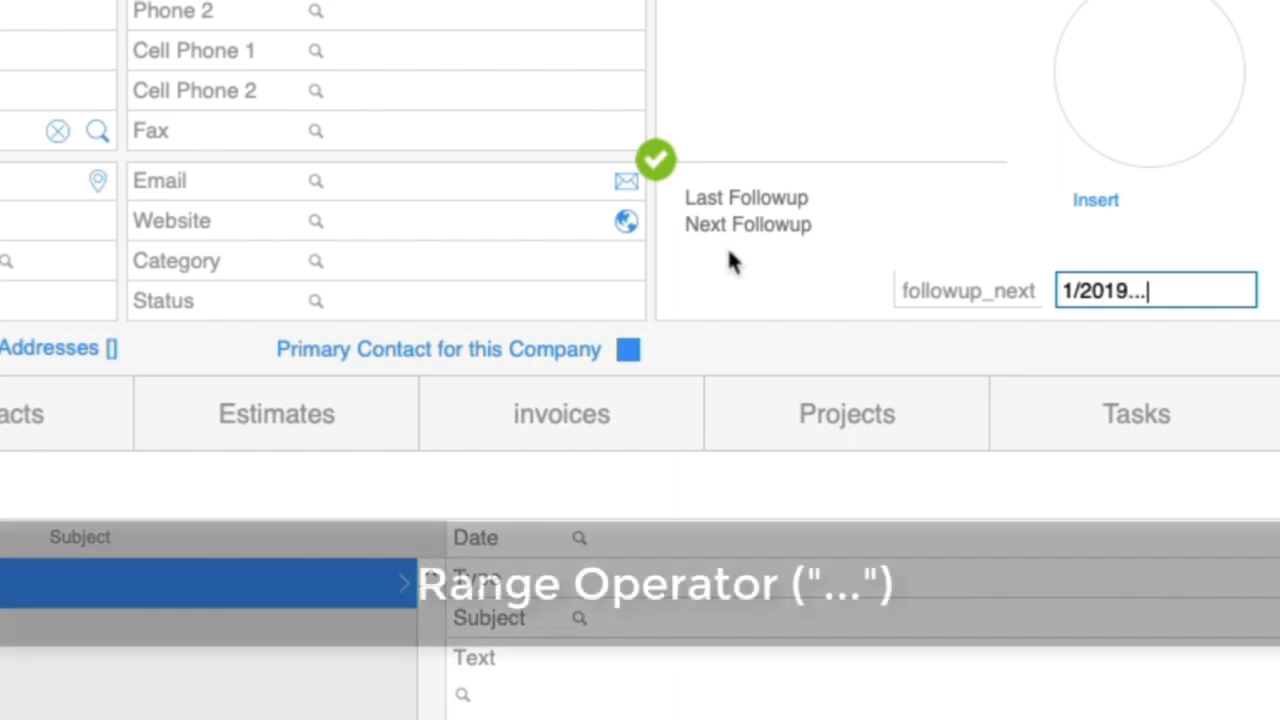
type("3/28")
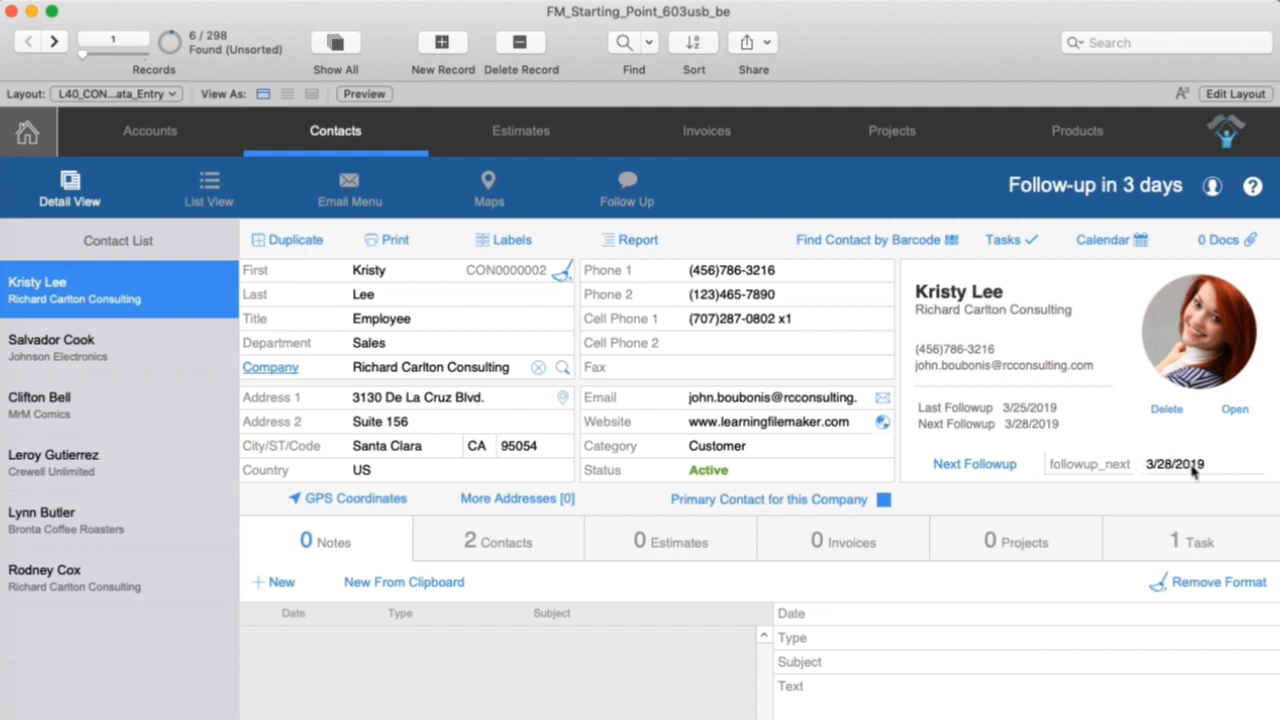
mouse_move(1185, 472)
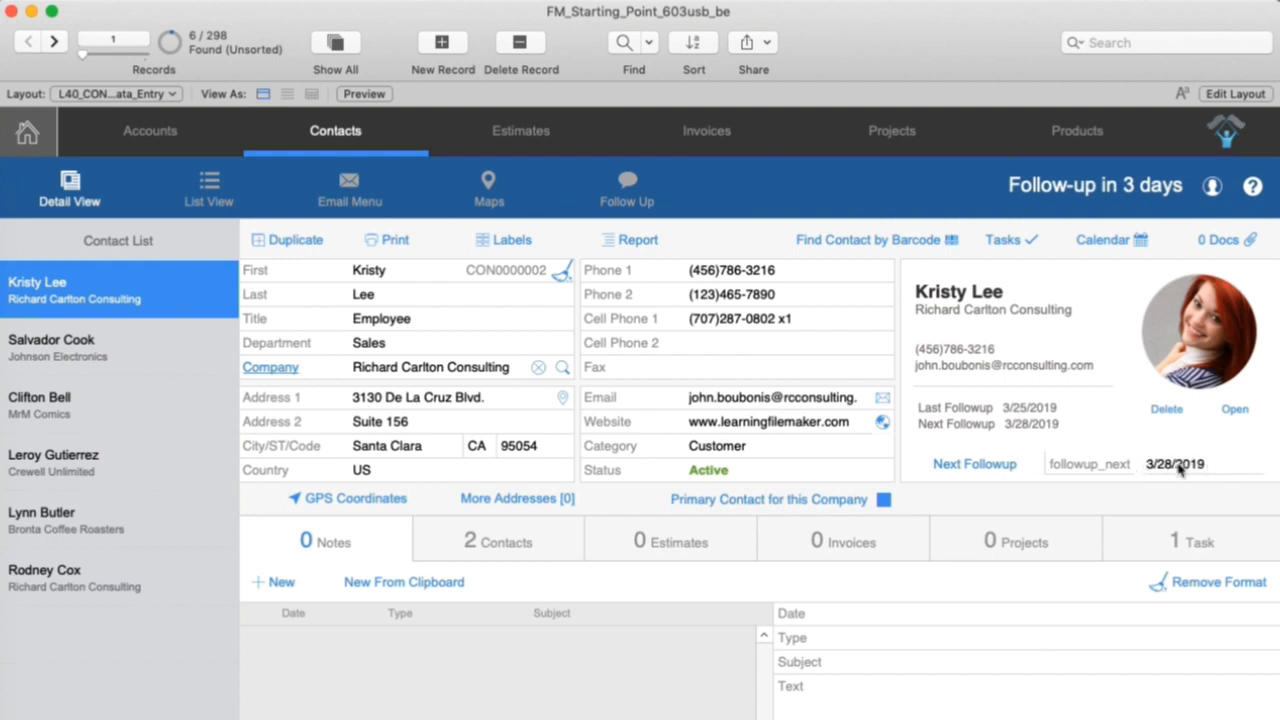
mouse_move(1225, 480)
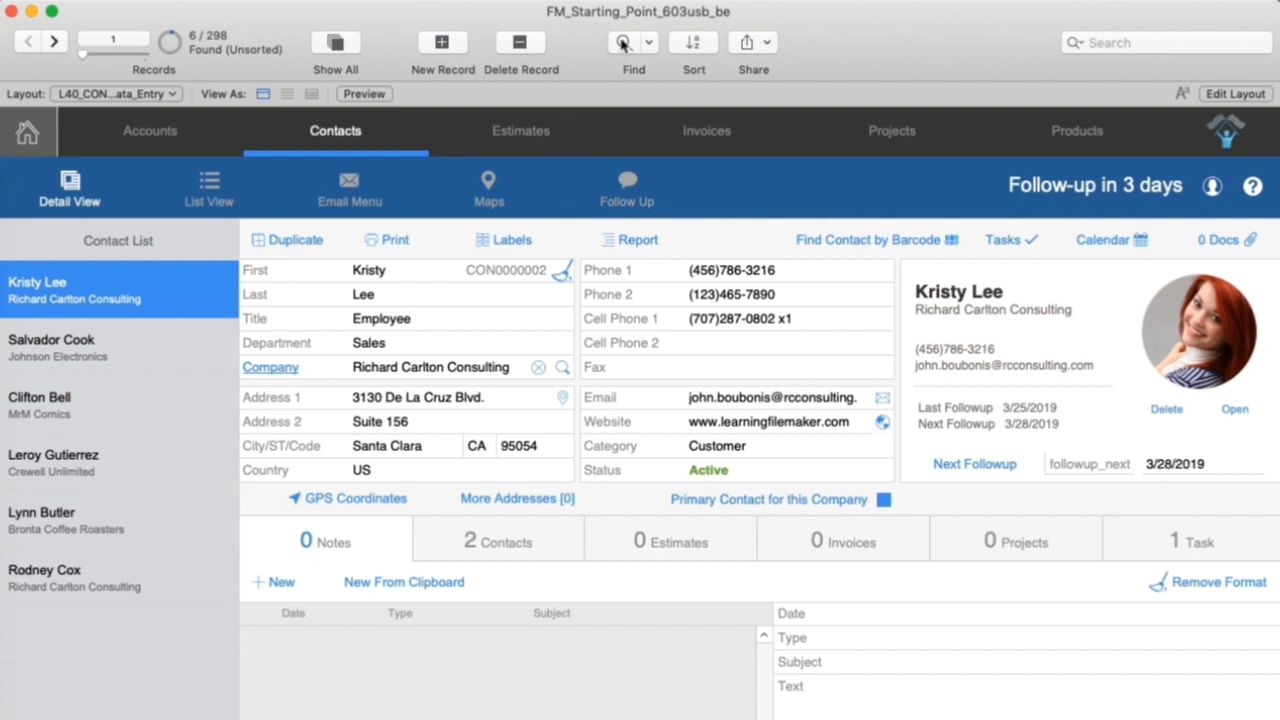
Step: Start a new blank find request from the toolbar's Find button
left_click(623, 42)
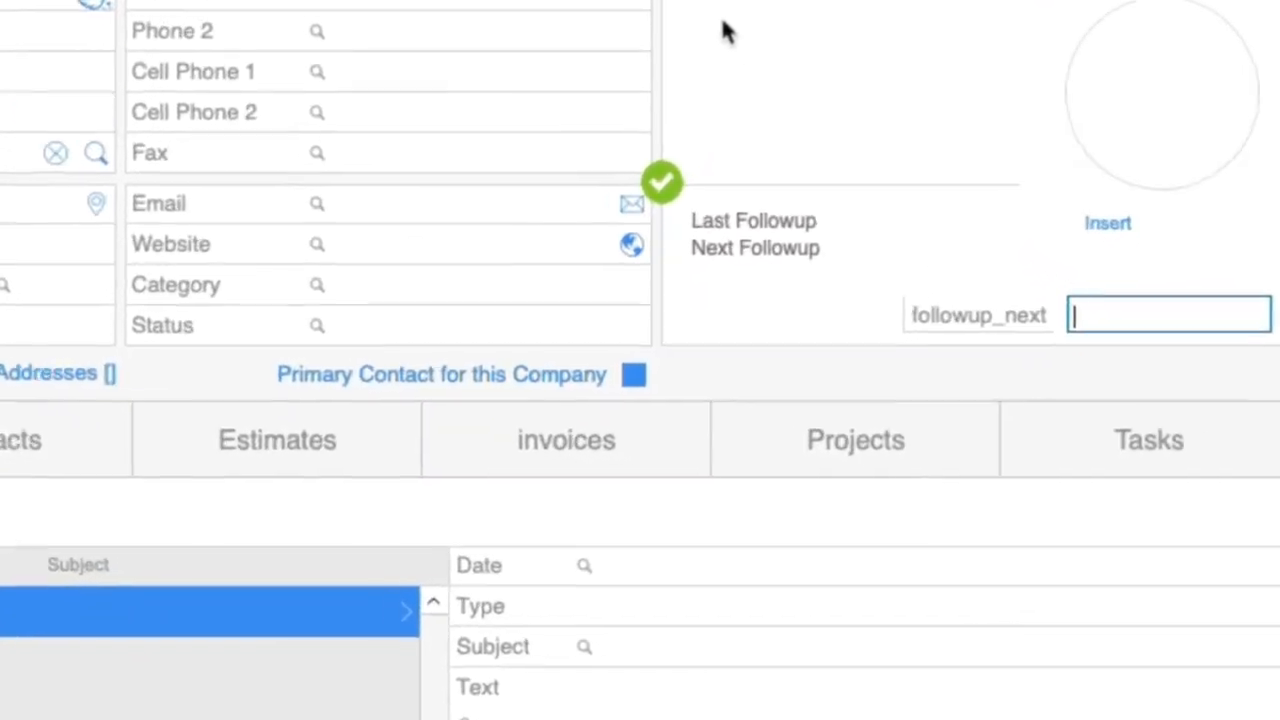
Step: Enter {4...6}/*/ in followup_next to match April through June on any day
type("(")
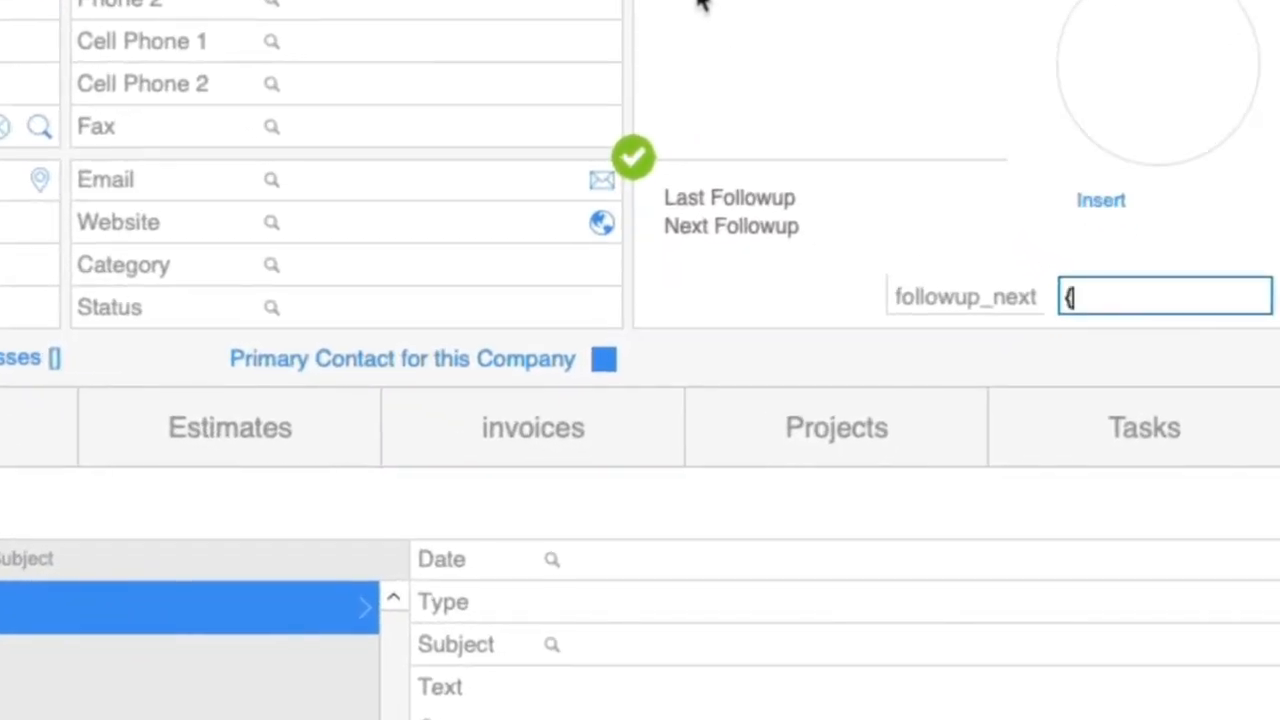
type("4")
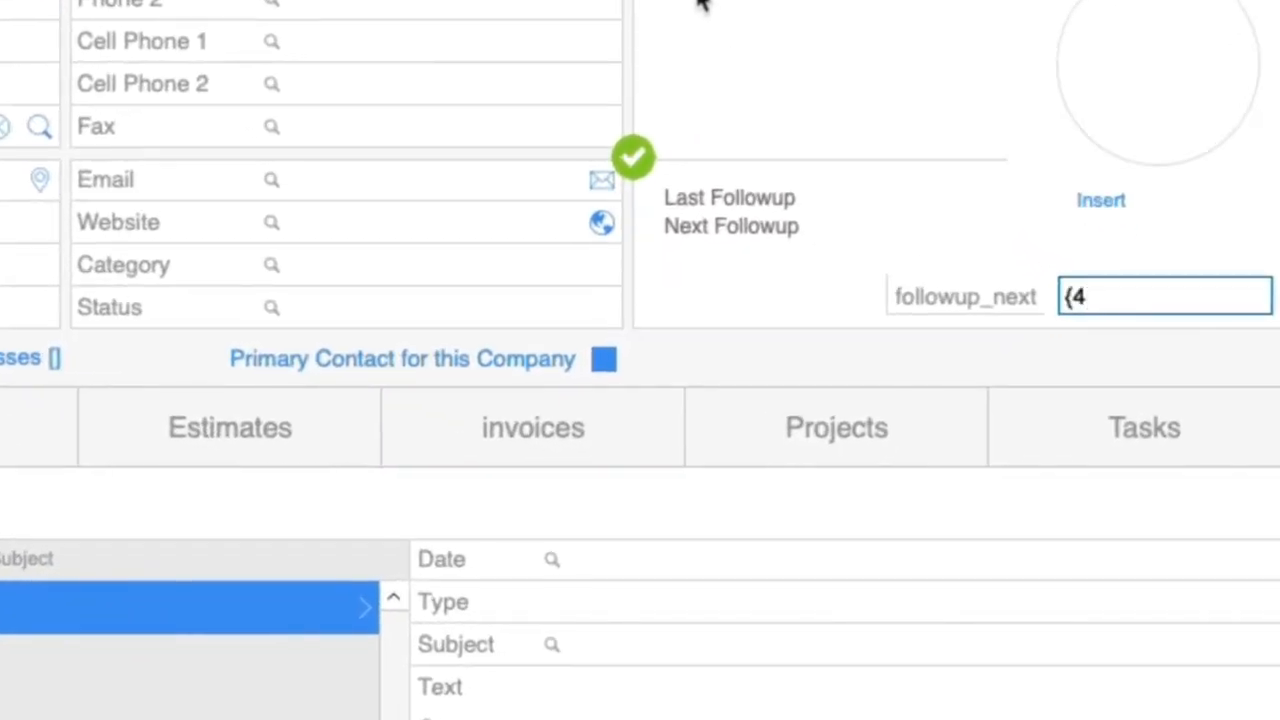
type("...6")
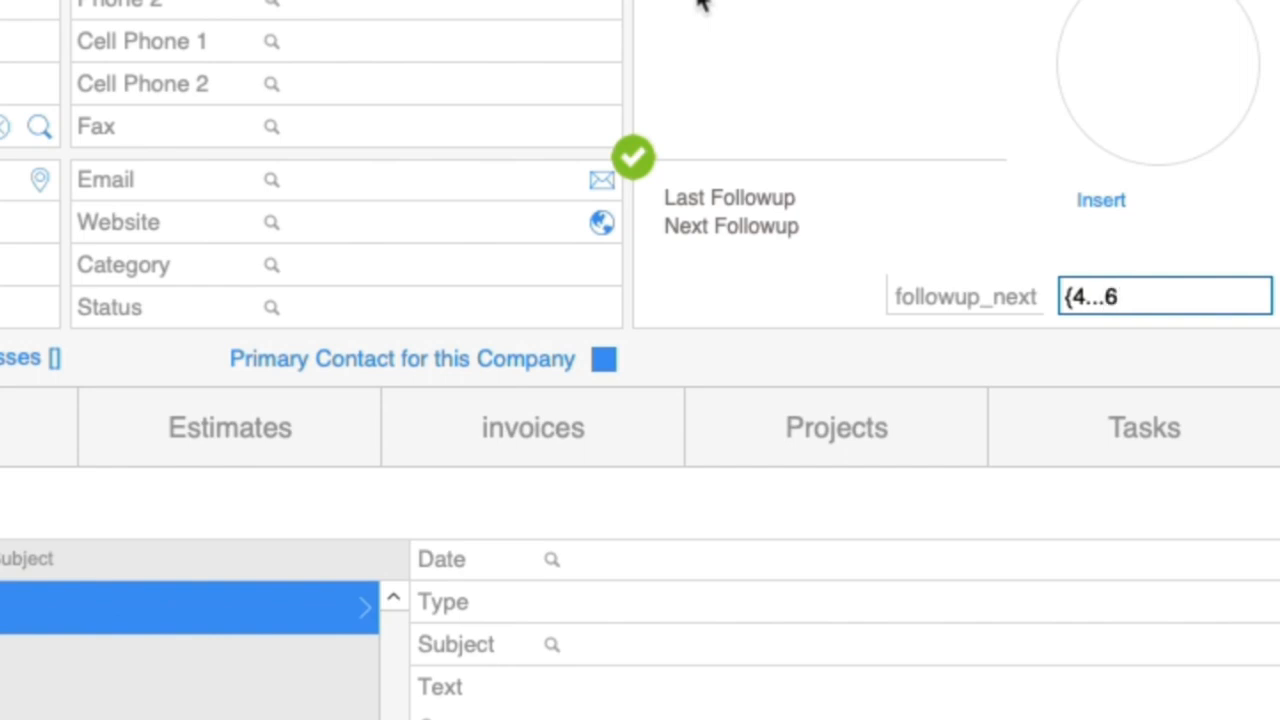
type("}/")
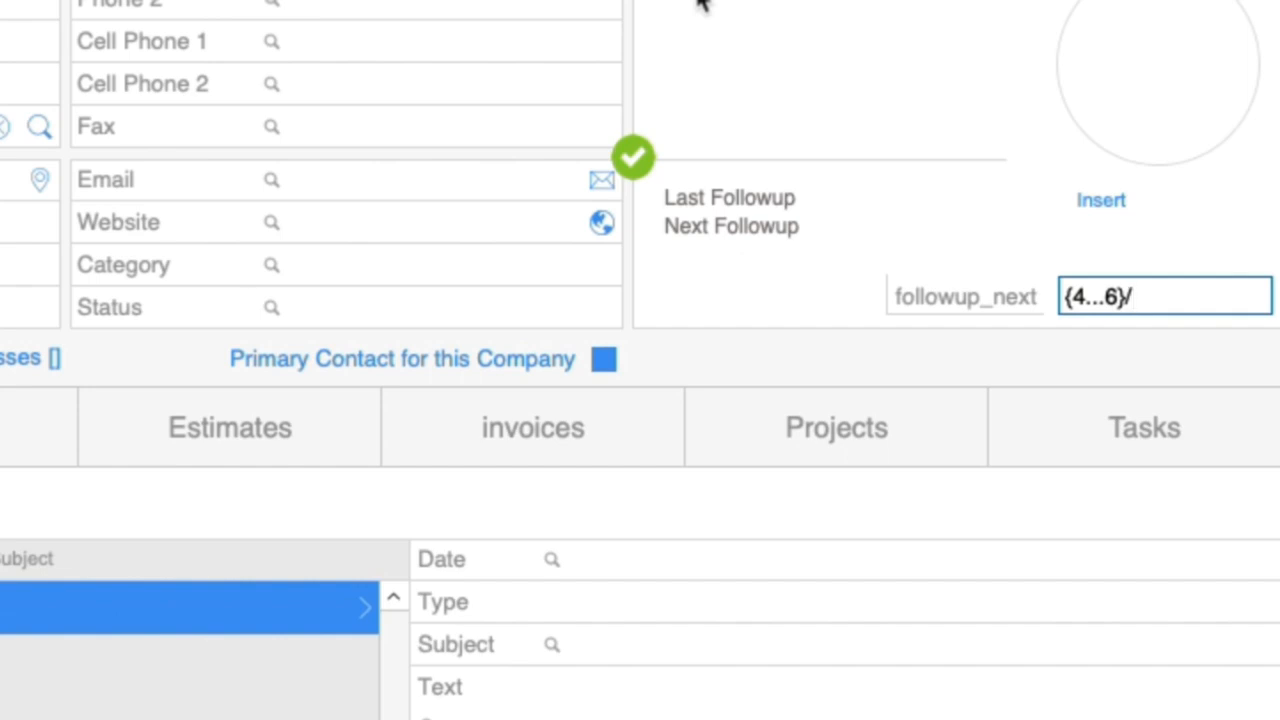
type("*")
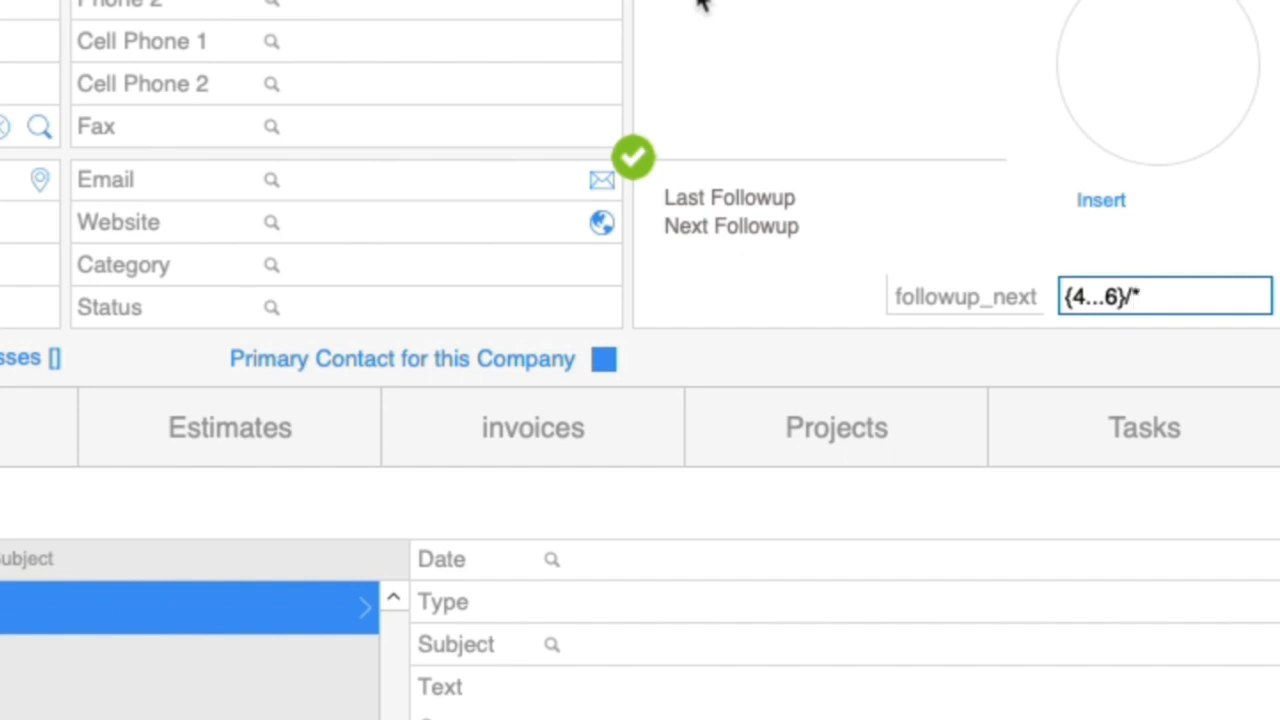
type("/")
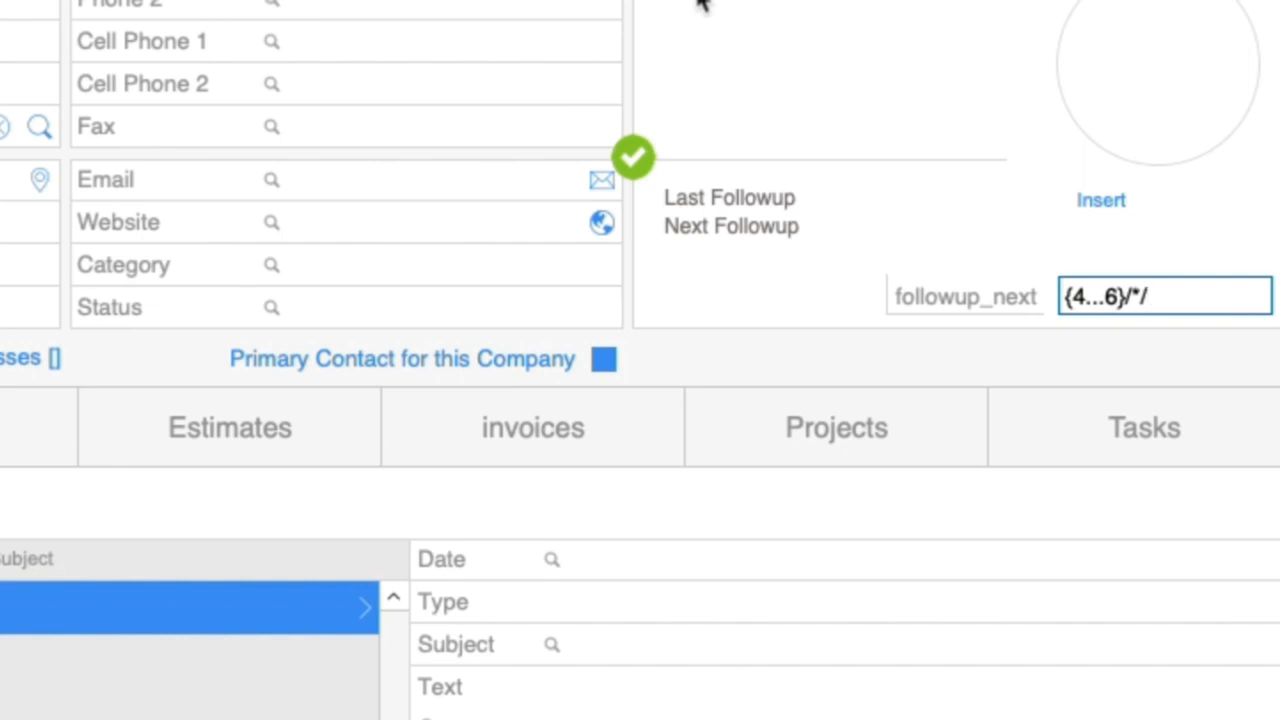
type("/")
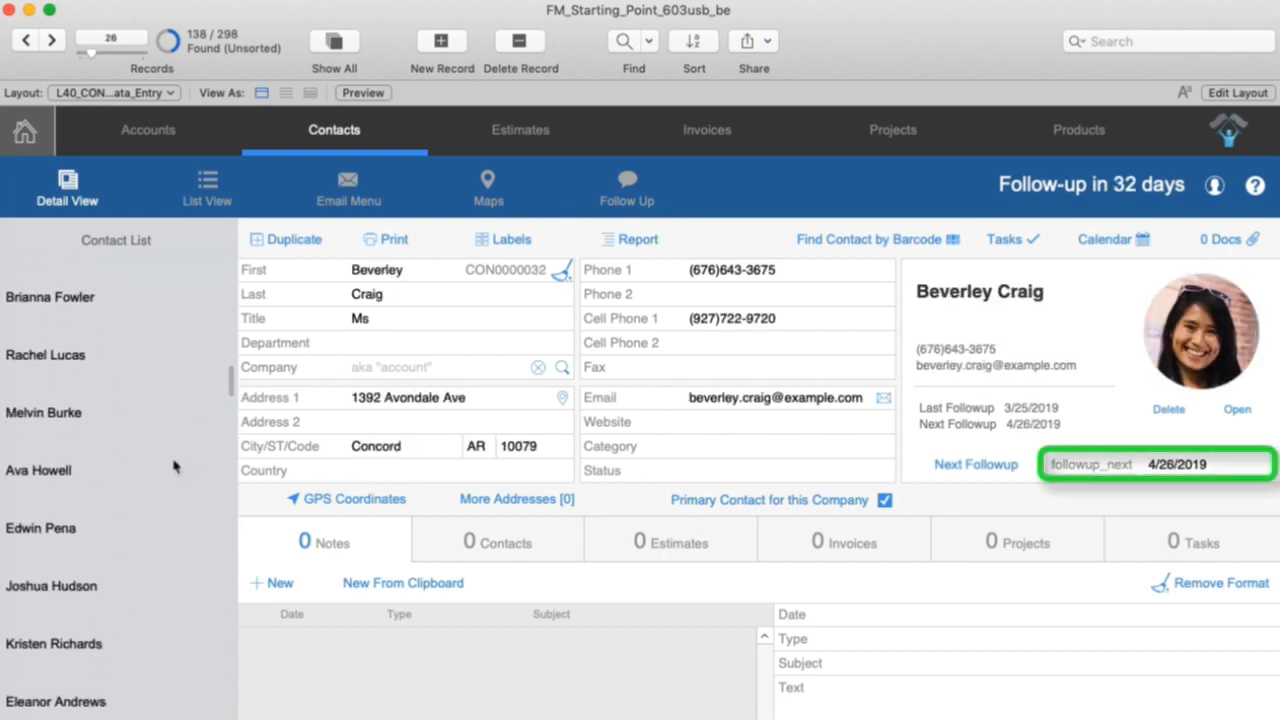
left_click(52, 427)
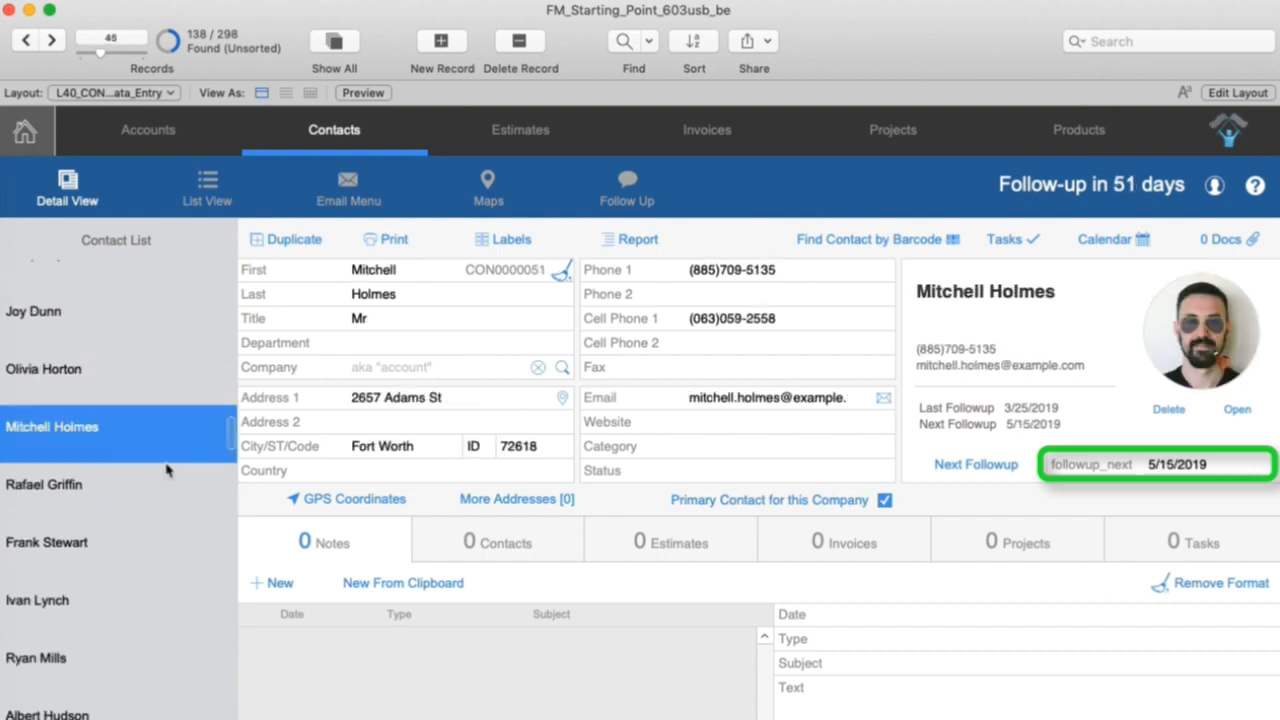